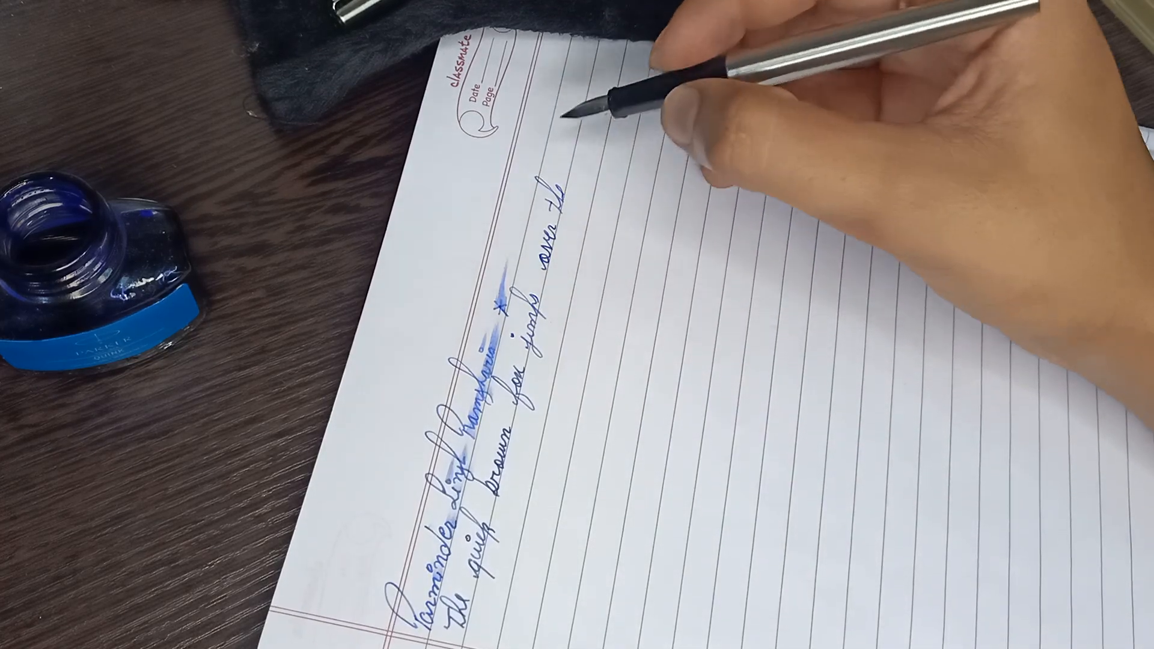
{"action": "type", "text": "hill"}
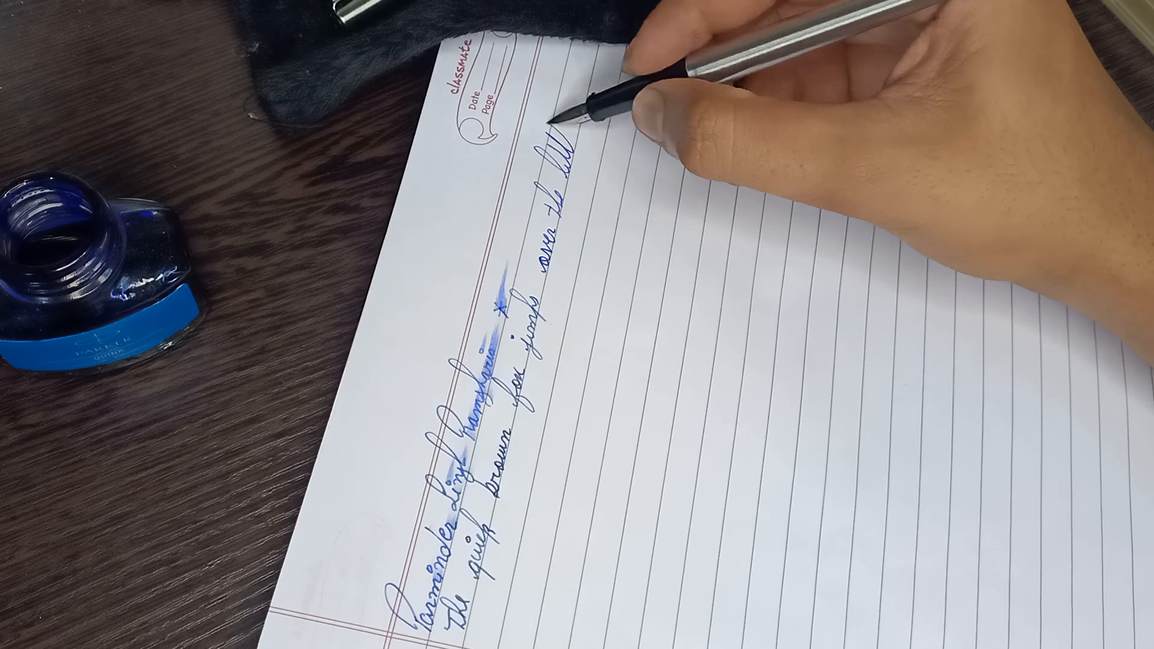